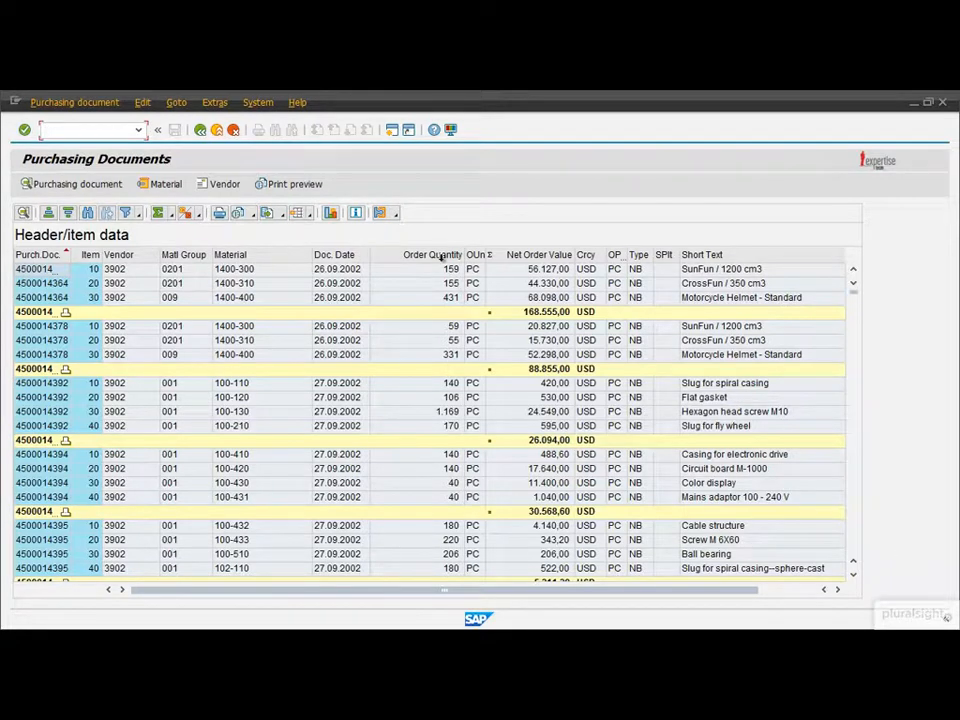
Open Change Layout from the Order Quantity column header's context menu
{"action": "right_click", "coordinate": [432, 254]}
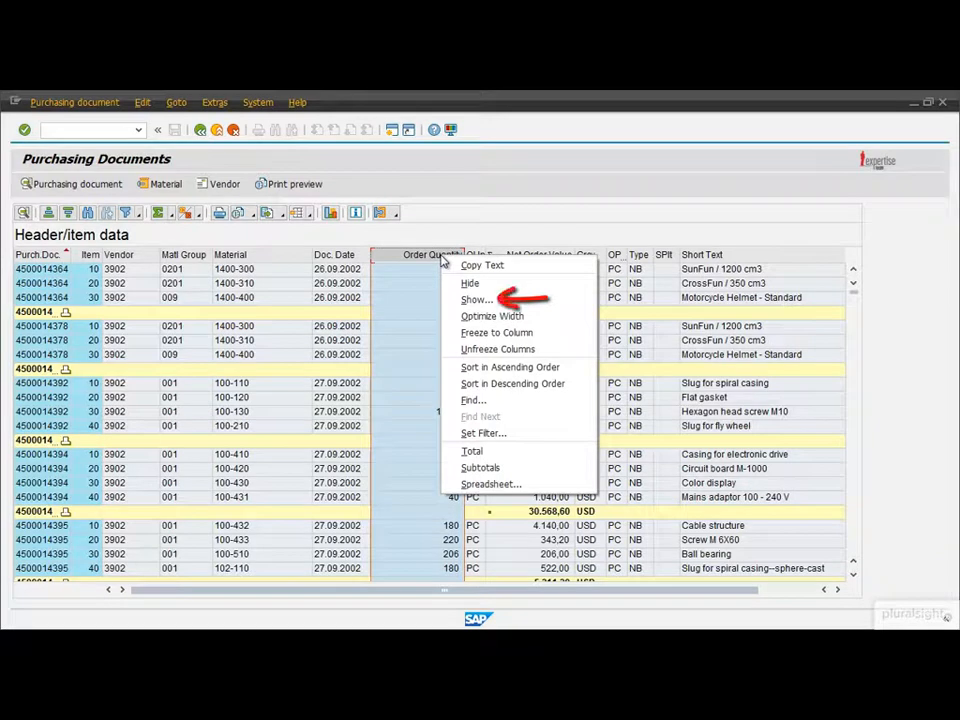
{"action": "left_click", "coordinate": [477, 299]}
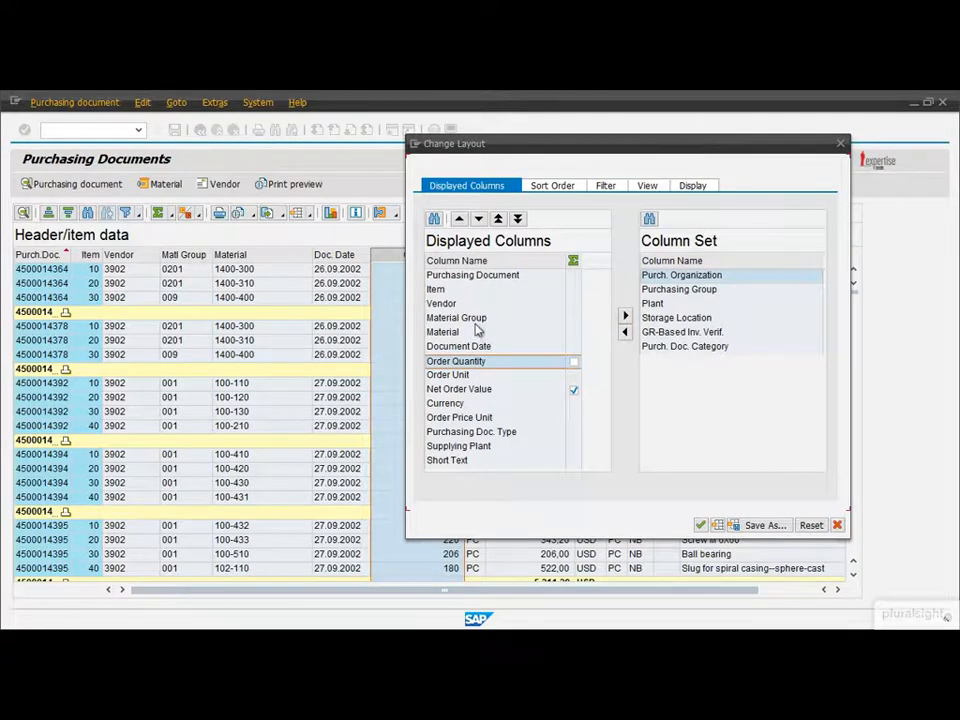
Select the Material Group column in Change Layout to reposition it after Material
{"action": "left_click", "coordinate": [445, 403]}
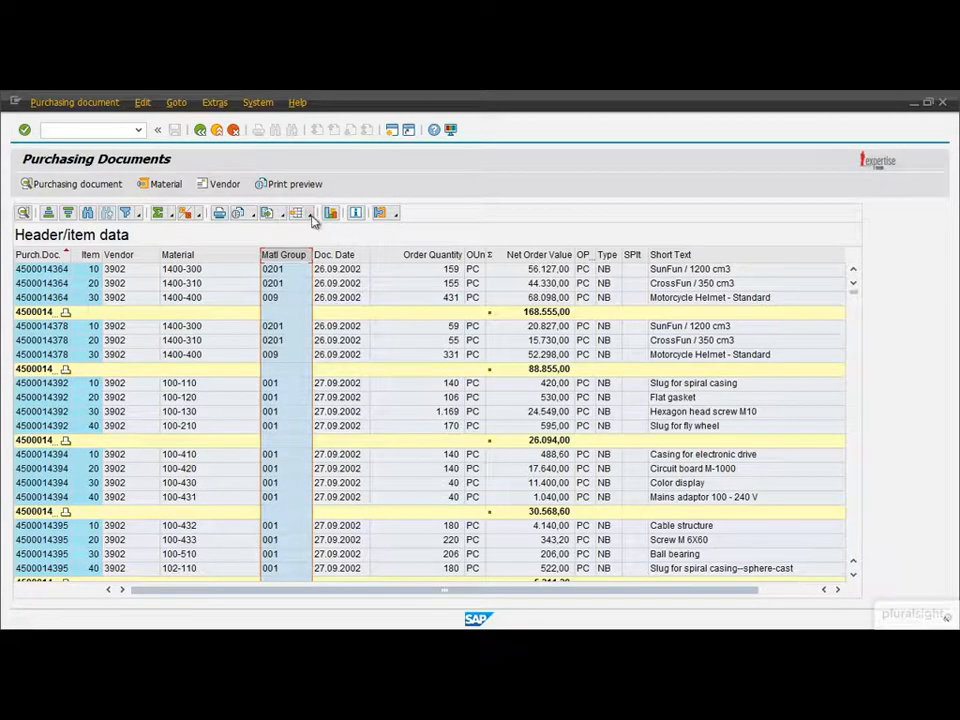
Total the Order Quantity column so each purchasing document shows a quantity subtotal
{"action": "left_click", "coordinate": [313, 212]}
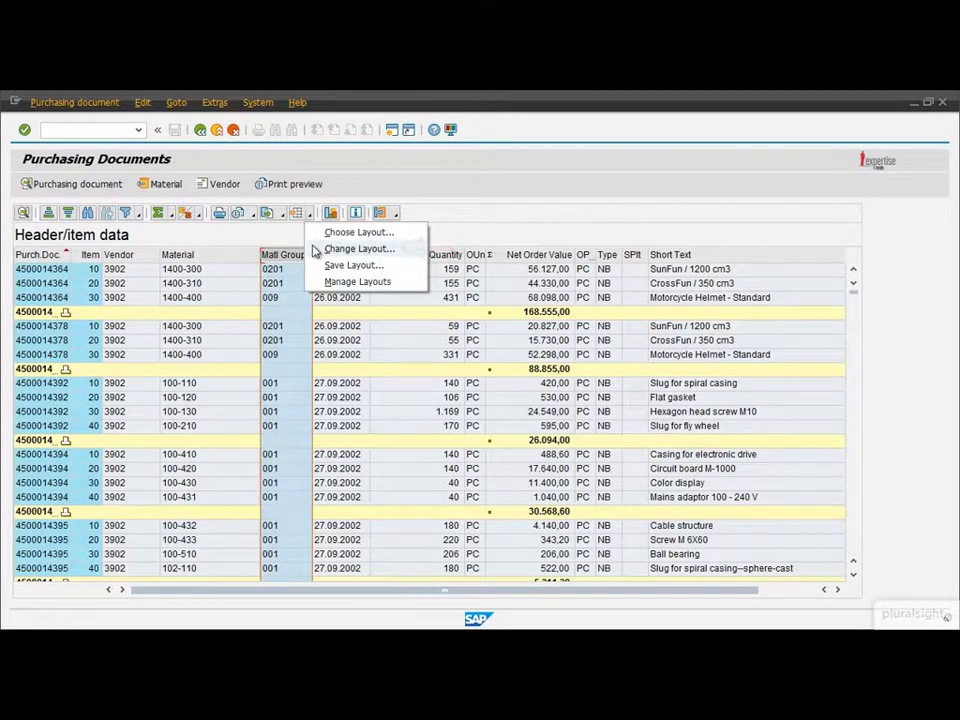
{"action": "left_click", "coordinate": [357, 248]}
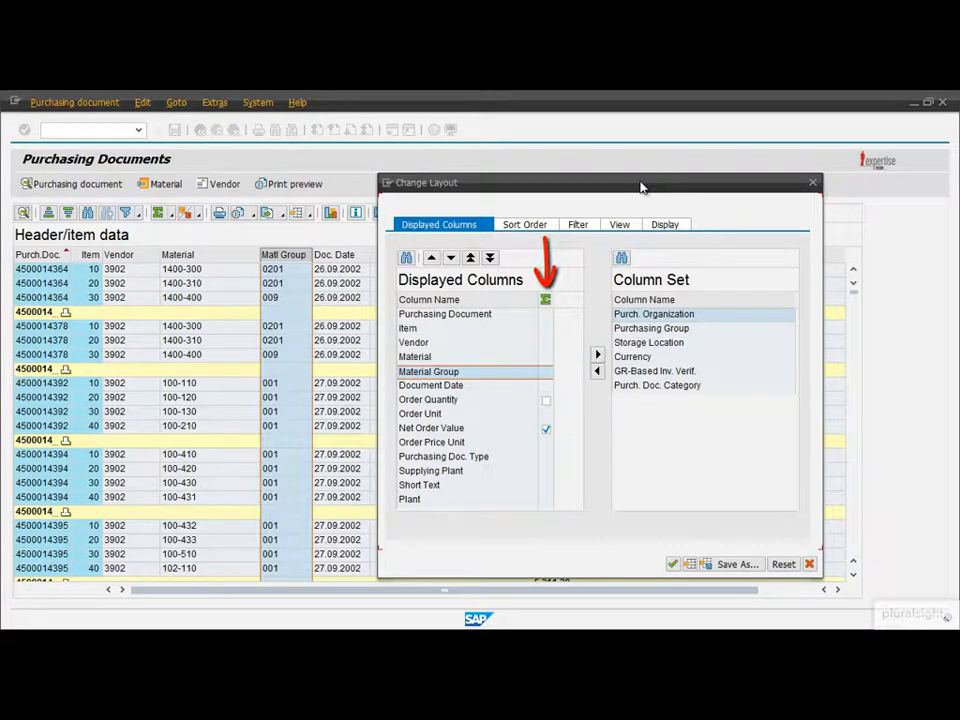
{"action": "mouse_move", "coordinate": [628, 197]}
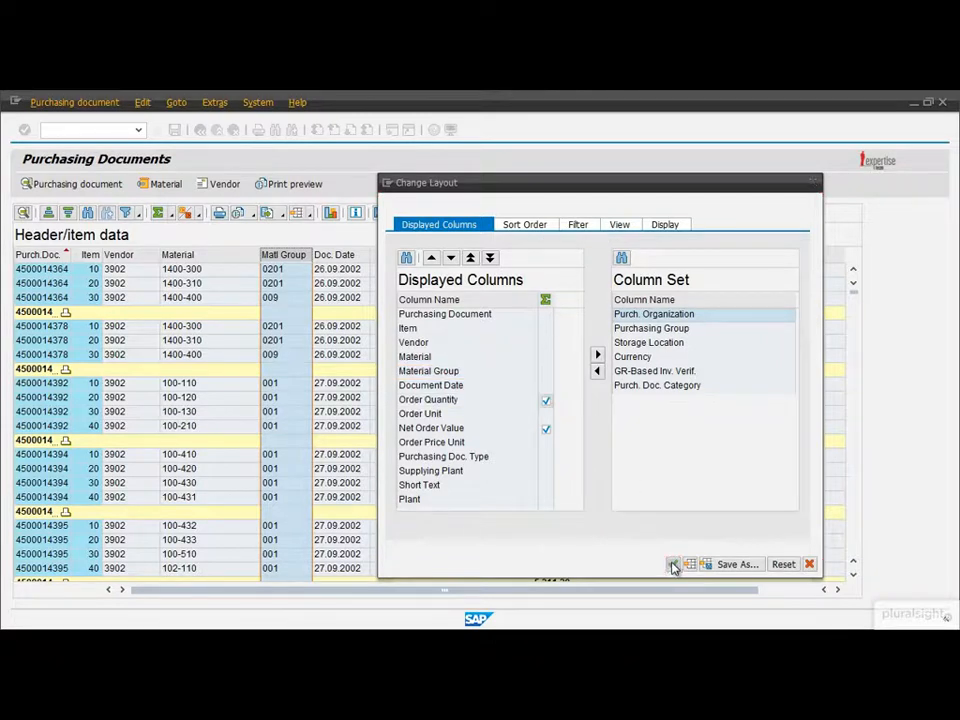
{"action": "left_click", "coordinate": [673, 564]}
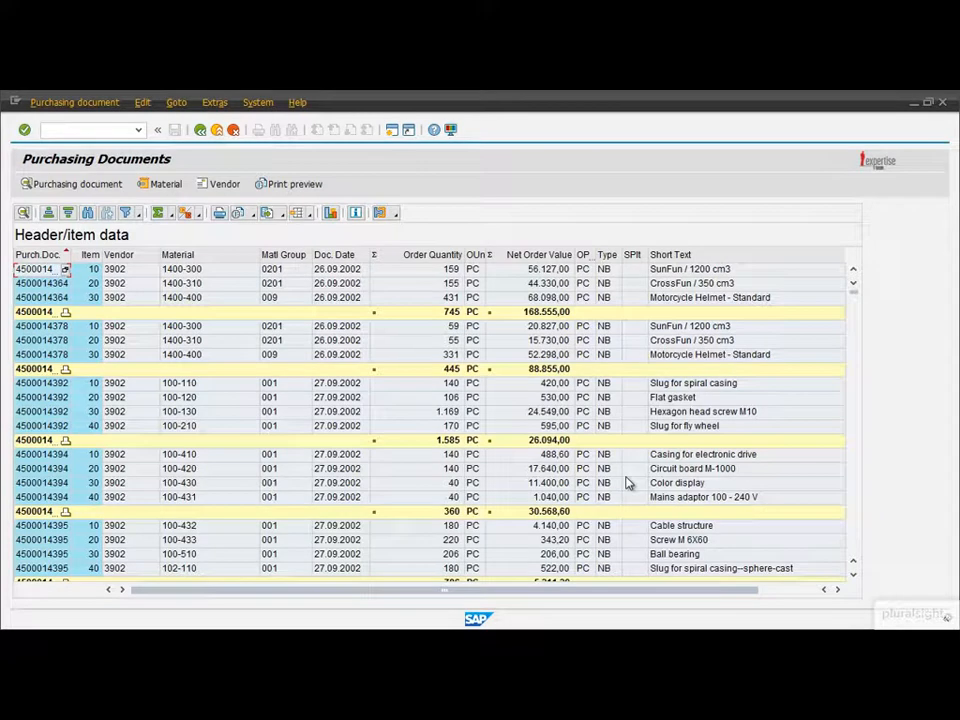
{"action": "mouse_move", "coordinate": [315, 225]}
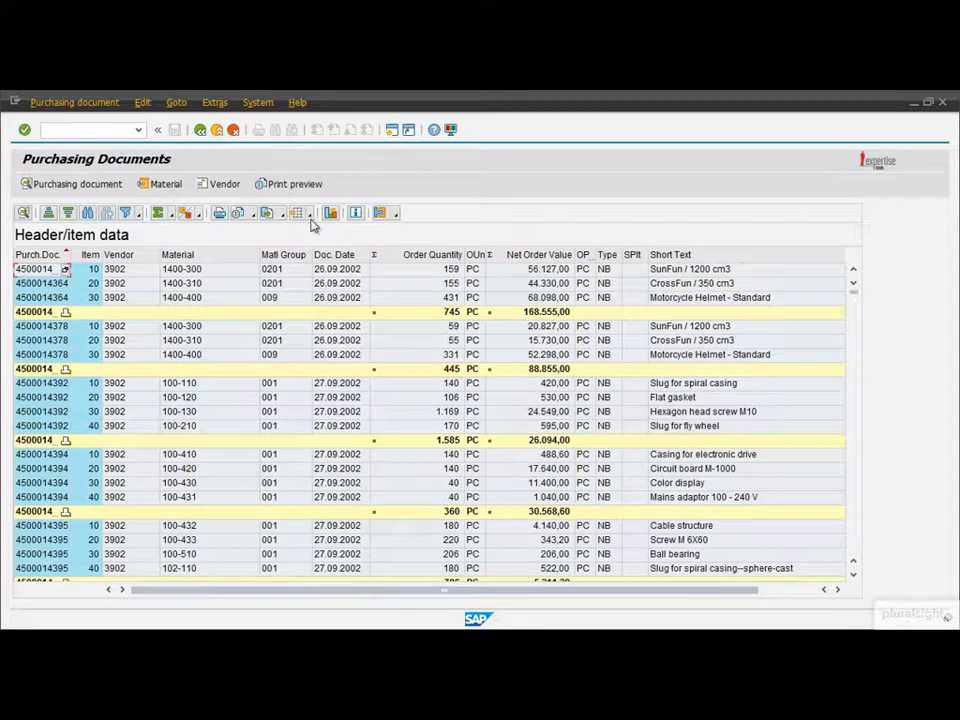
Add Material as the second sort criterion after purchasing document
{"action": "left_click", "coordinate": [298, 212]}
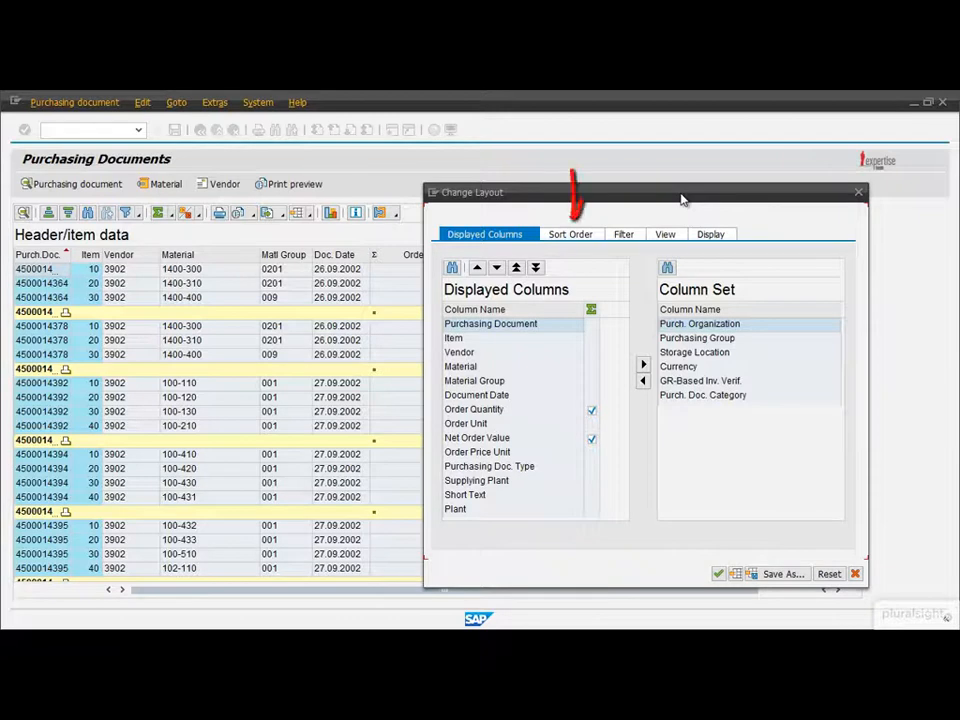
{"action": "mouse_move", "coordinate": [665, 203]}
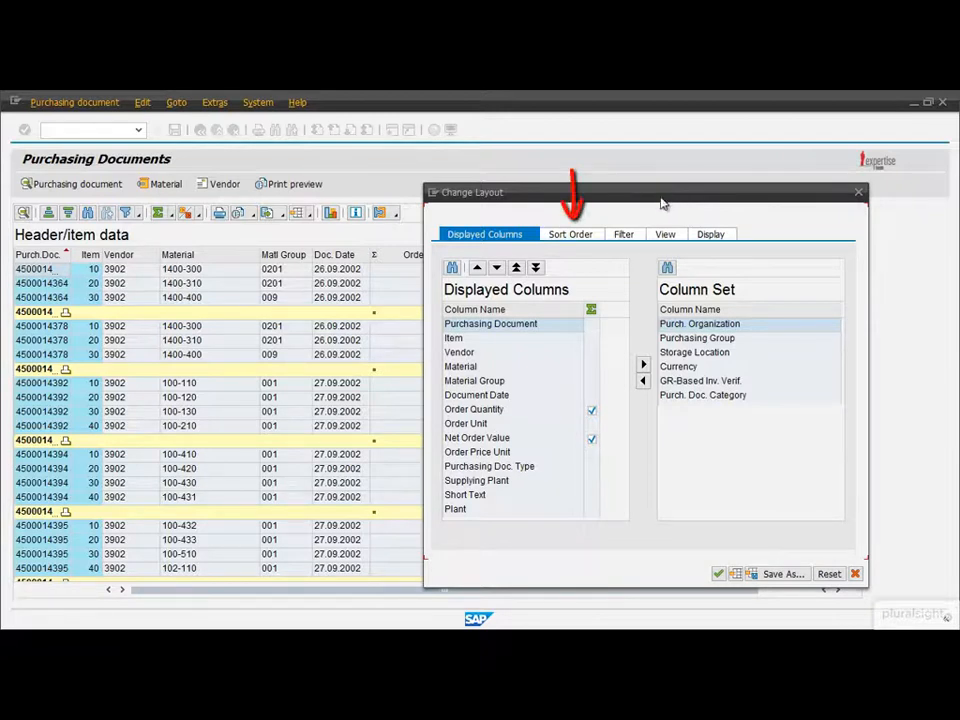
{"action": "left_click", "coordinate": [570, 233]}
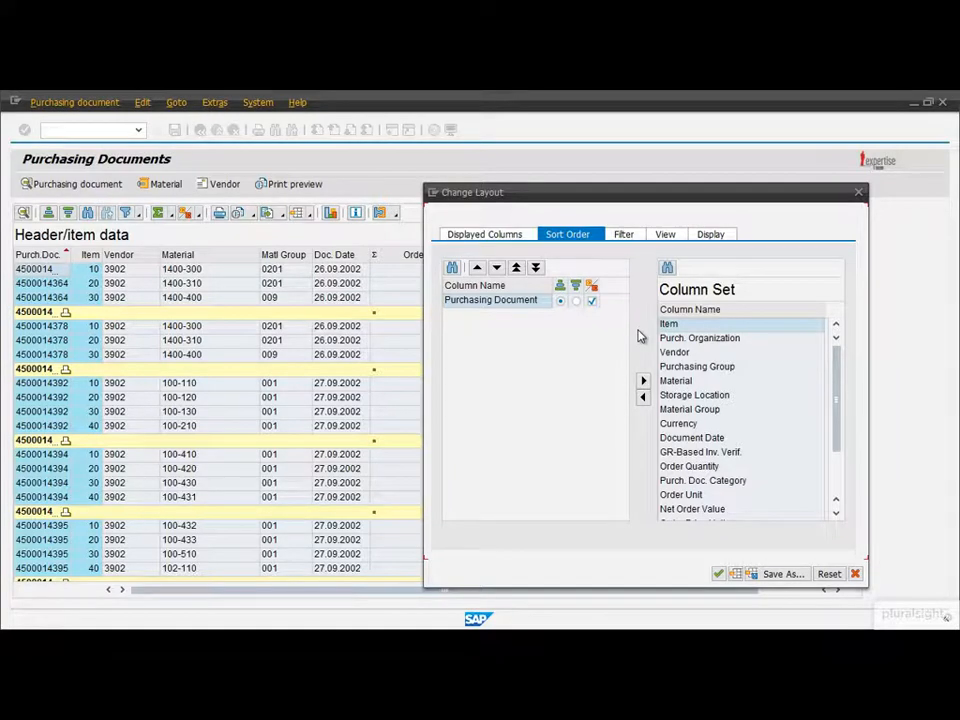
{"action": "left_click", "coordinate": [676, 381]}
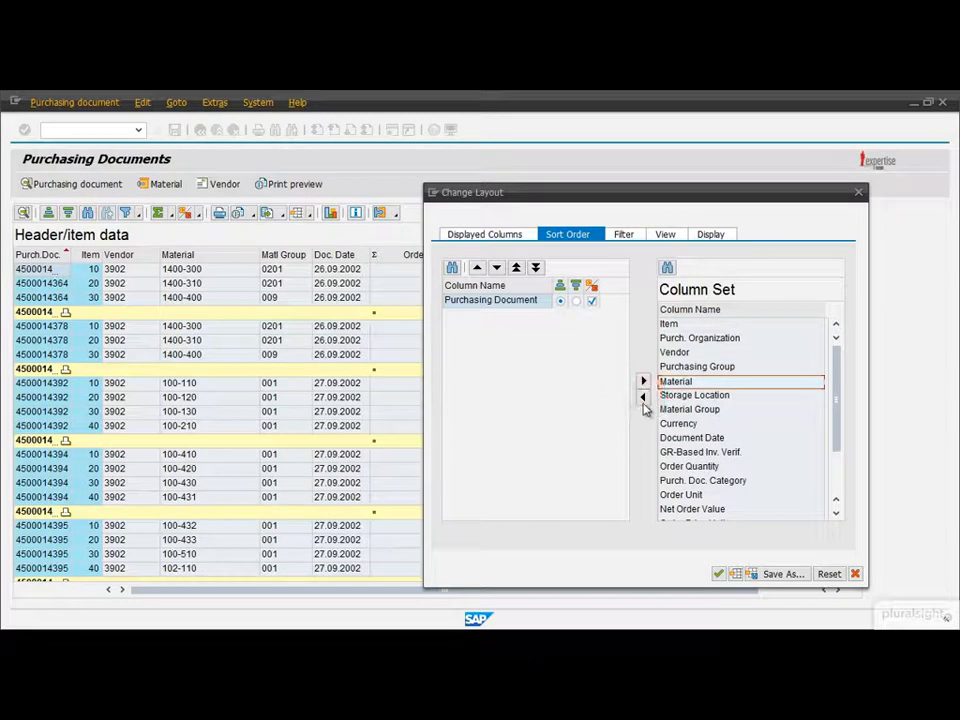
{"action": "left_click", "coordinate": [643, 380]}
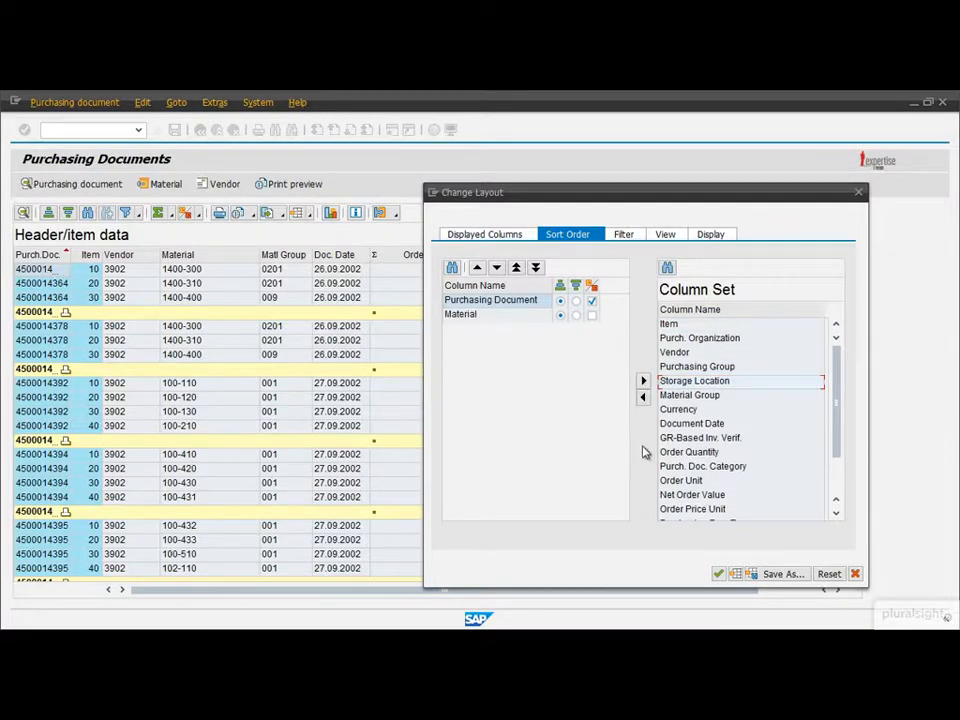
{"action": "left_click", "coordinate": [477, 267]}
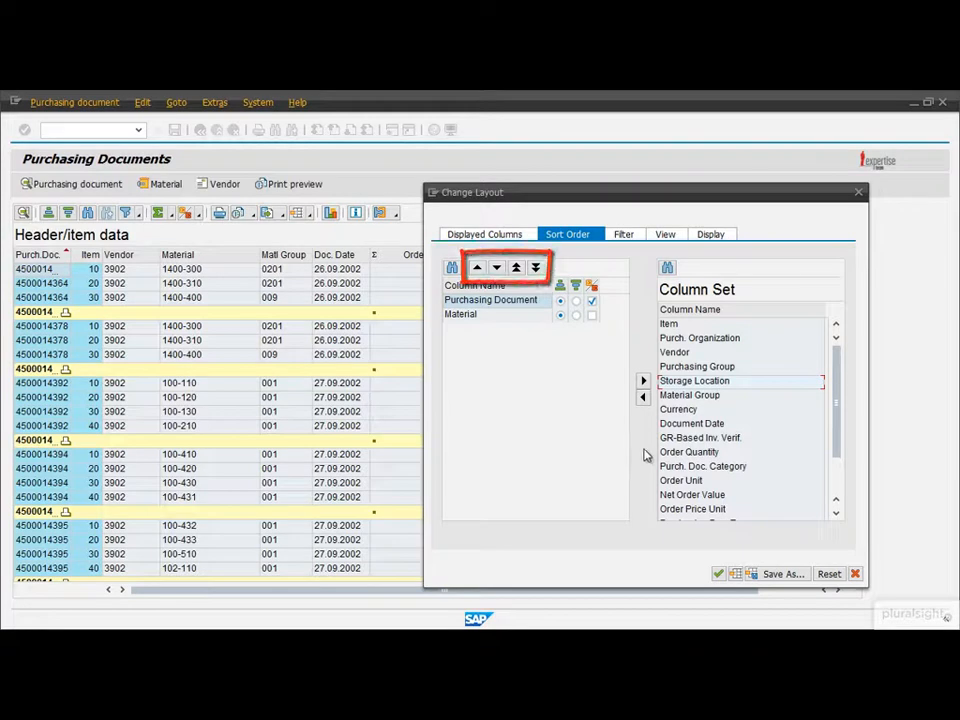
{"action": "left_click", "coordinate": [718, 573]}
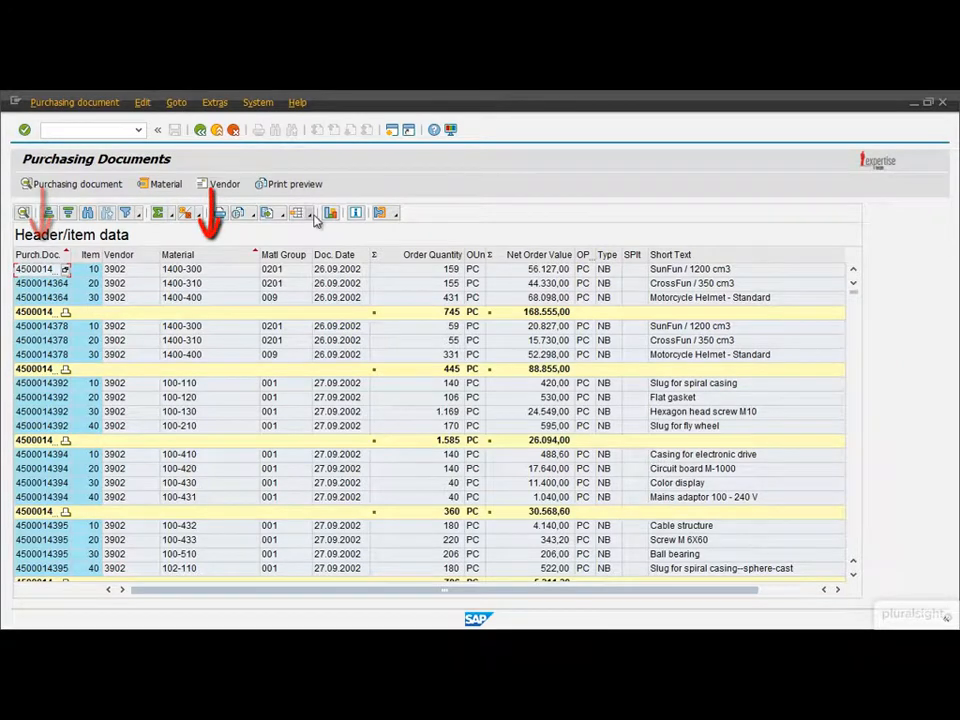
Filter the list on Document Date 08.10.2002
{"action": "left_click", "coordinate": [299, 212]}
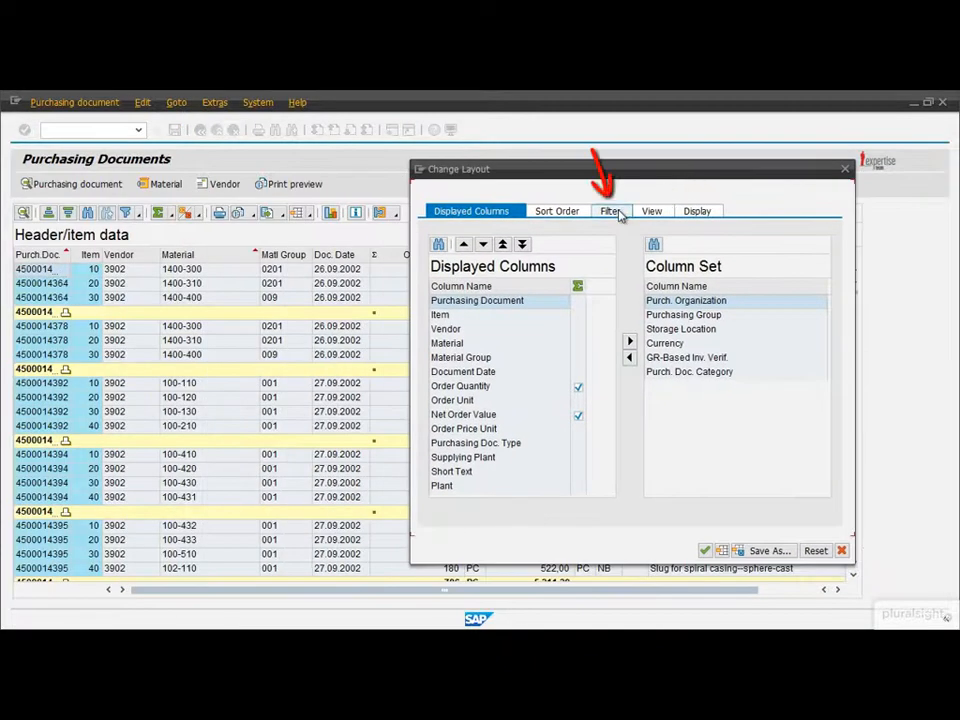
{"action": "left_click", "coordinate": [609, 210]}
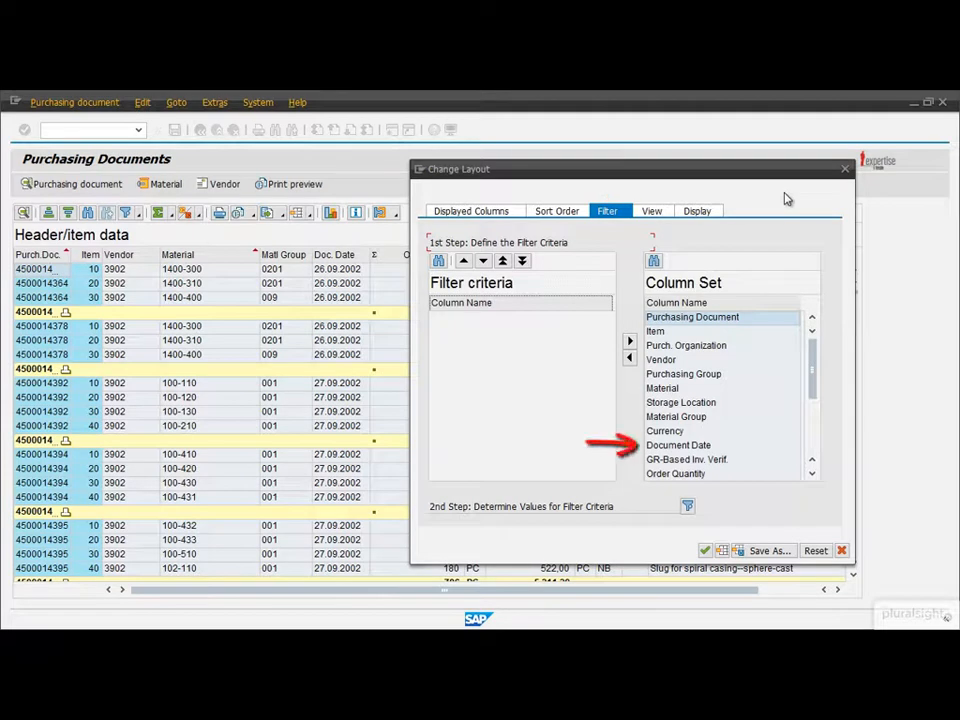
{"action": "mouse_move", "coordinate": [697, 374]}
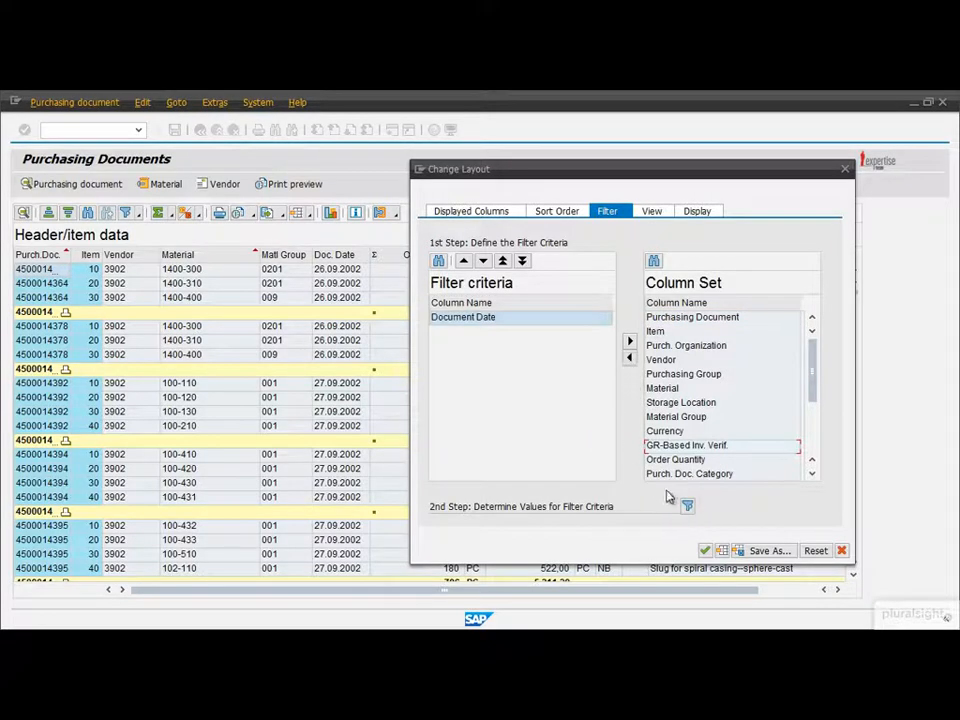
{"action": "left_click", "coordinate": [687, 505]}
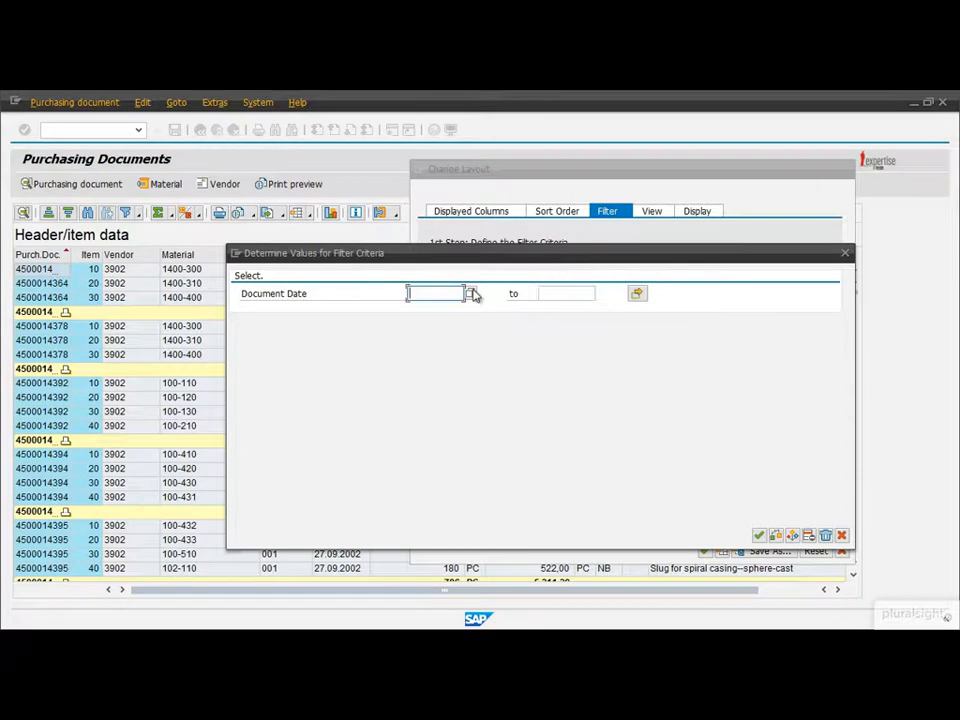
{"action": "left_click", "coordinate": [471, 293]}
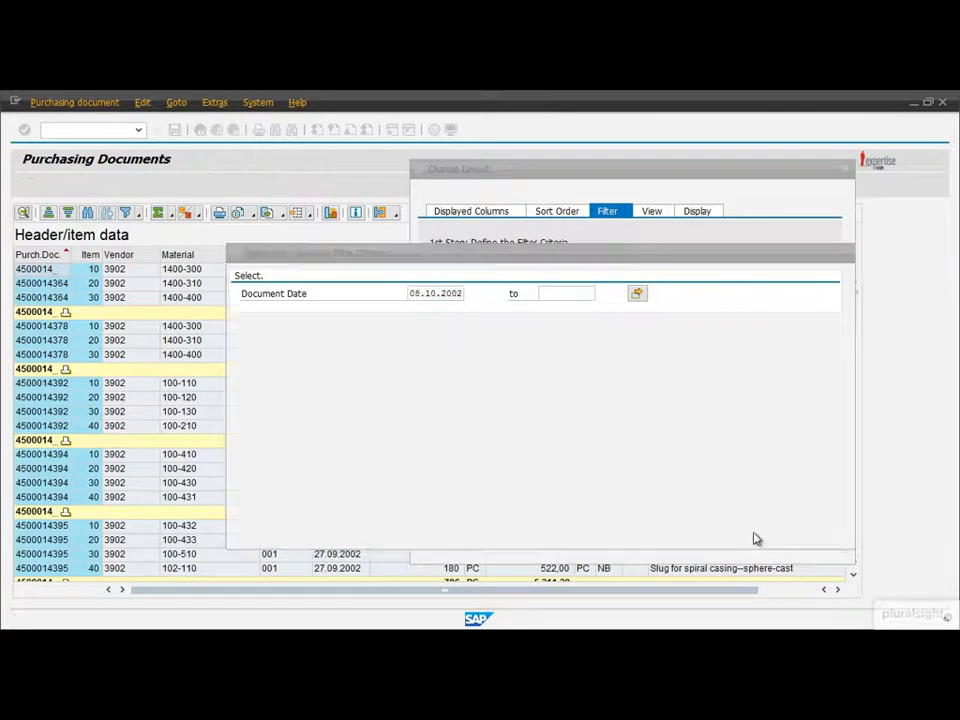
{"action": "left_click", "coordinate": [705, 550]}
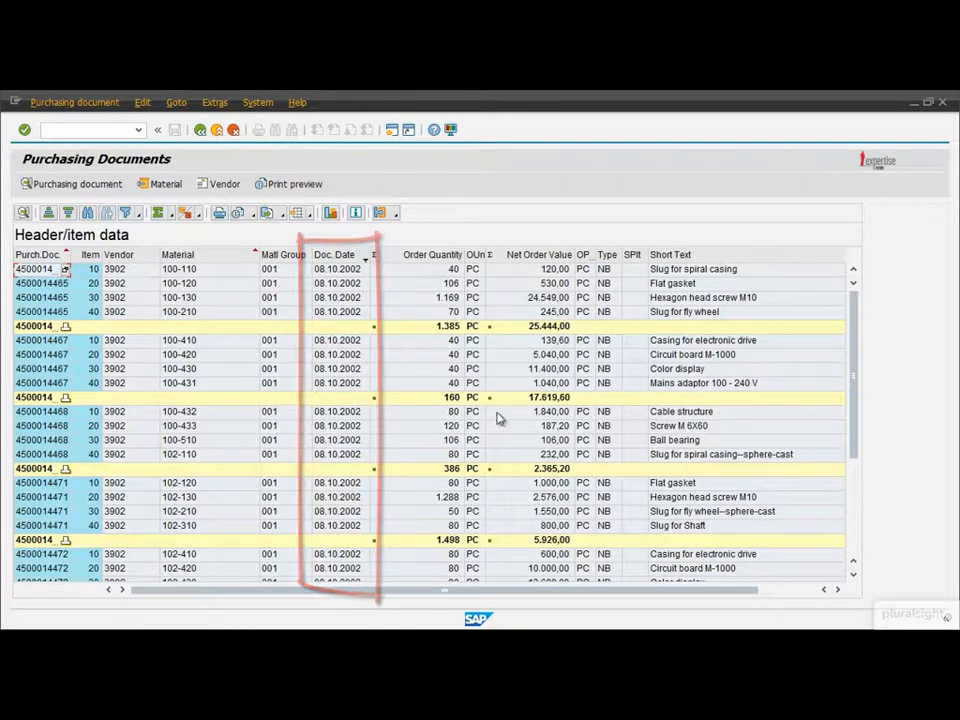
Reopen Change Layout on its display options tab
{"action": "left_click", "coordinate": [310, 212]}
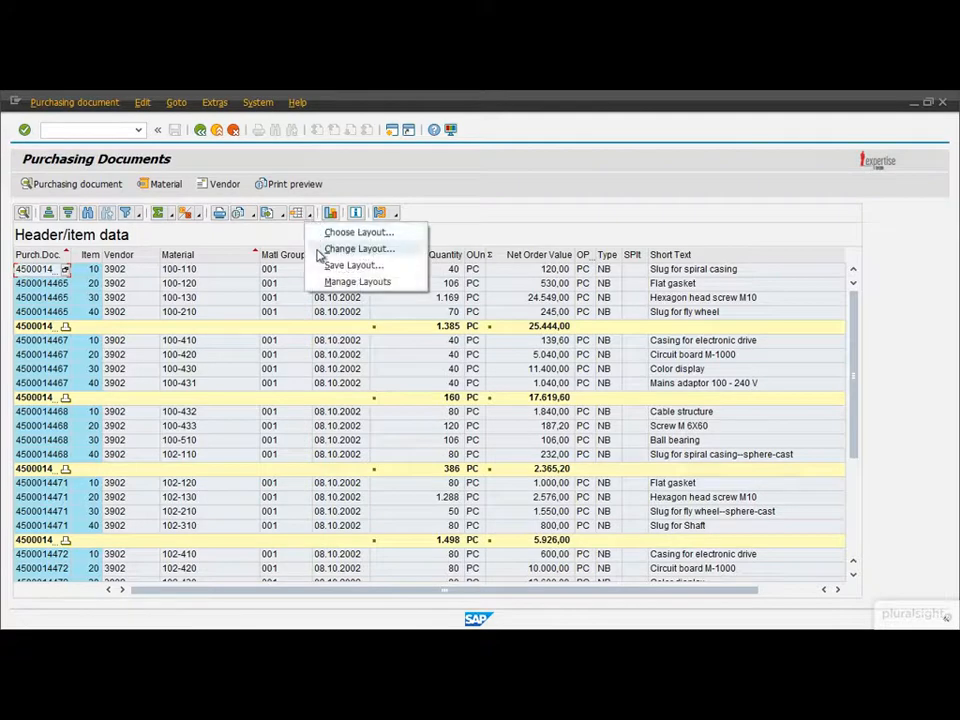
{"action": "left_click", "coordinate": [359, 248]}
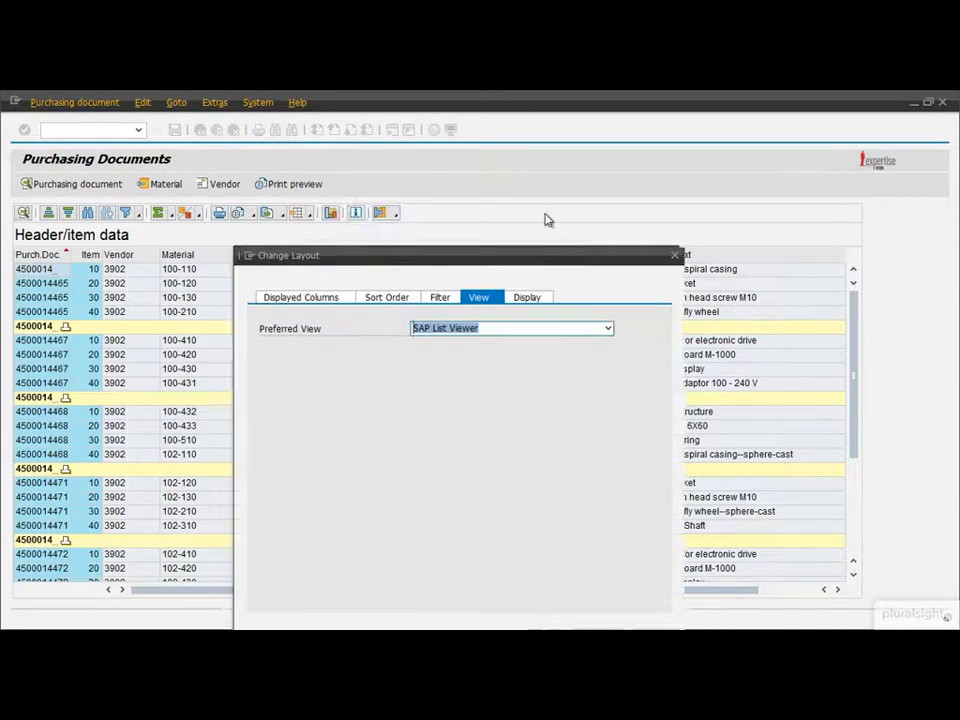
{"action": "left_click", "coordinate": [728, 256]}
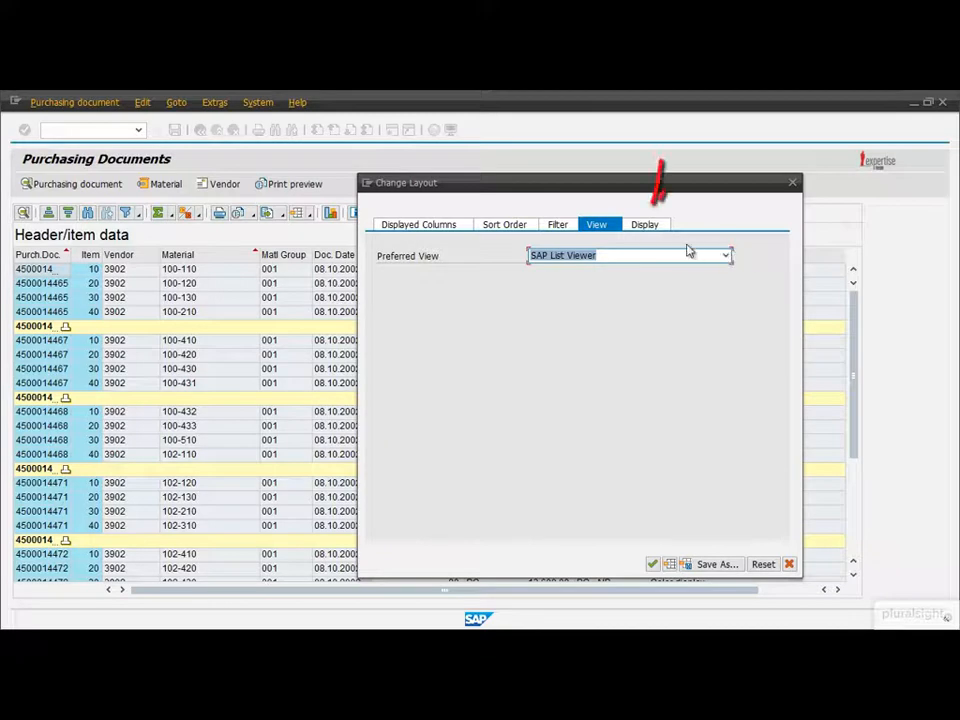
{"action": "left_click", "coordinate": [642, 224]}
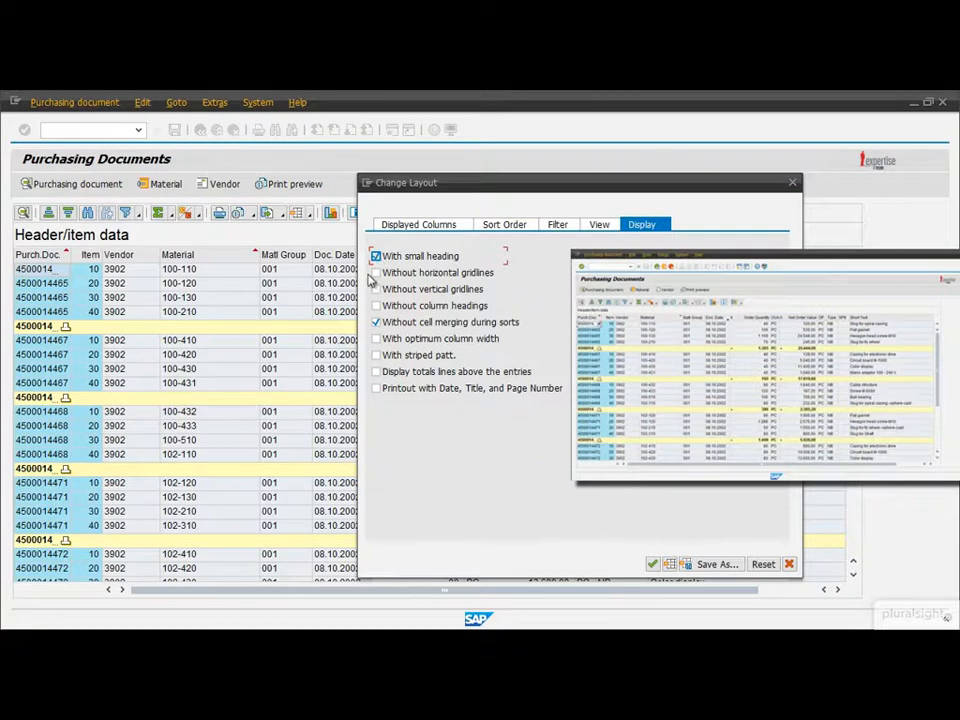
Check gridlines, column headings, optimum width, striped rows, totals above, and dated printouts
{"action": "left_click", "coordinate": [376, 273]}
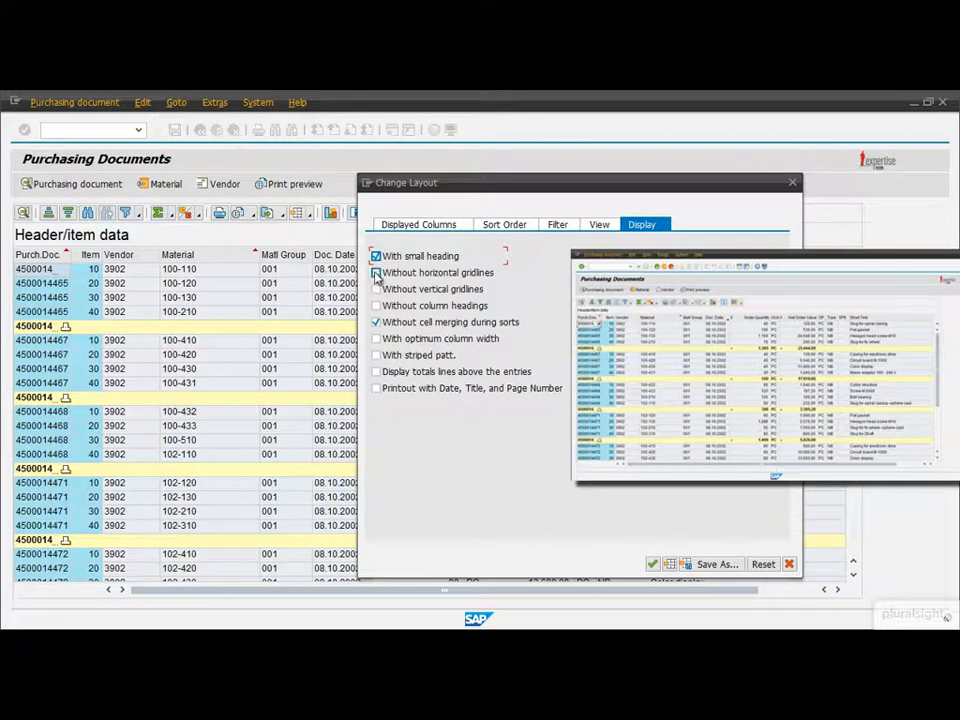
{"action": "left_click", "coordinate": [375, 273]}
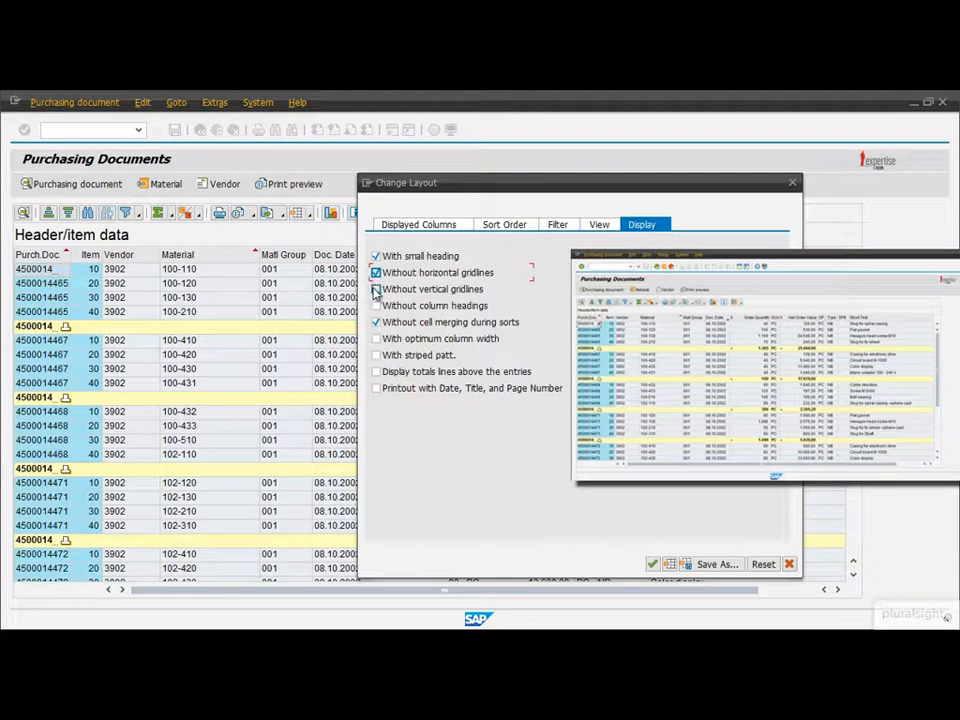
{"action": "left_click", "coordinate": [375, 289]}
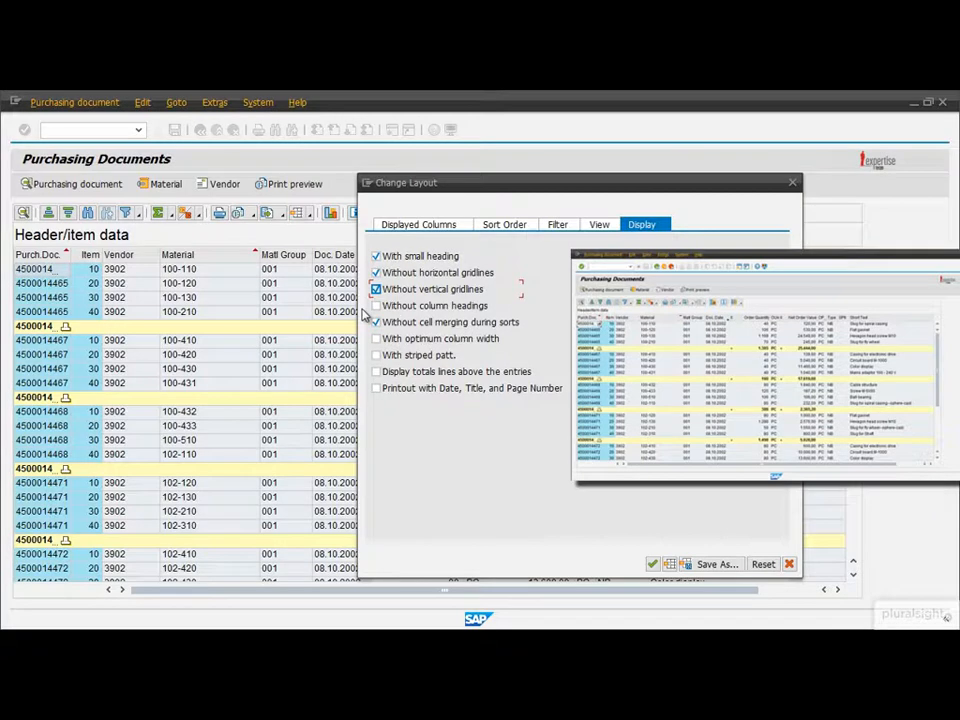
{"action": "left_click", "coordinate": [375, 305]}
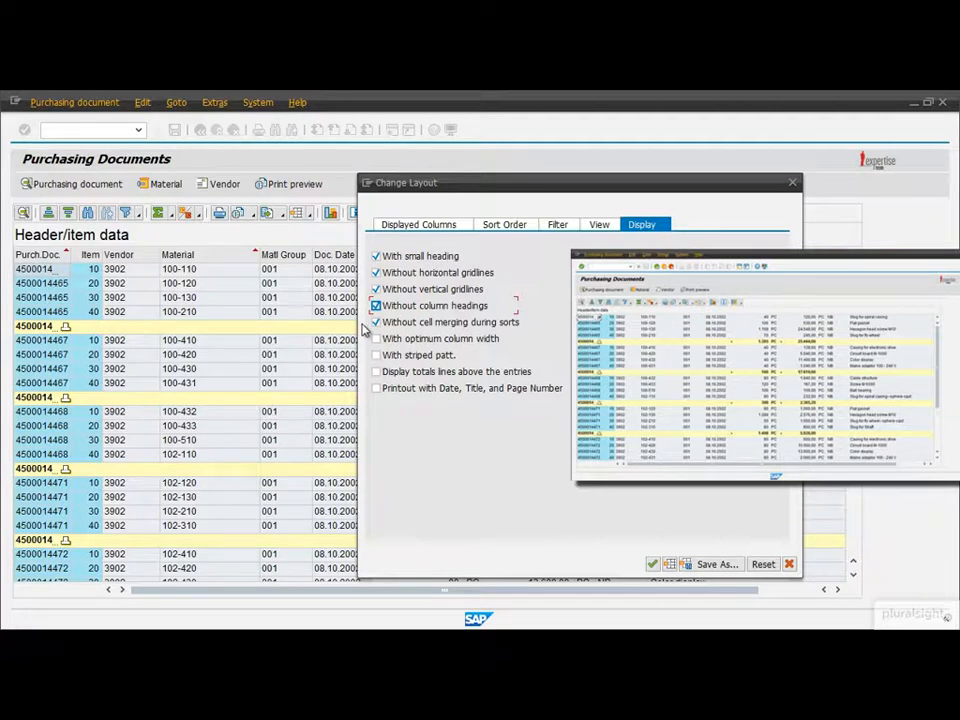
{"action": "left_click", "coordinate": [376, 338]}
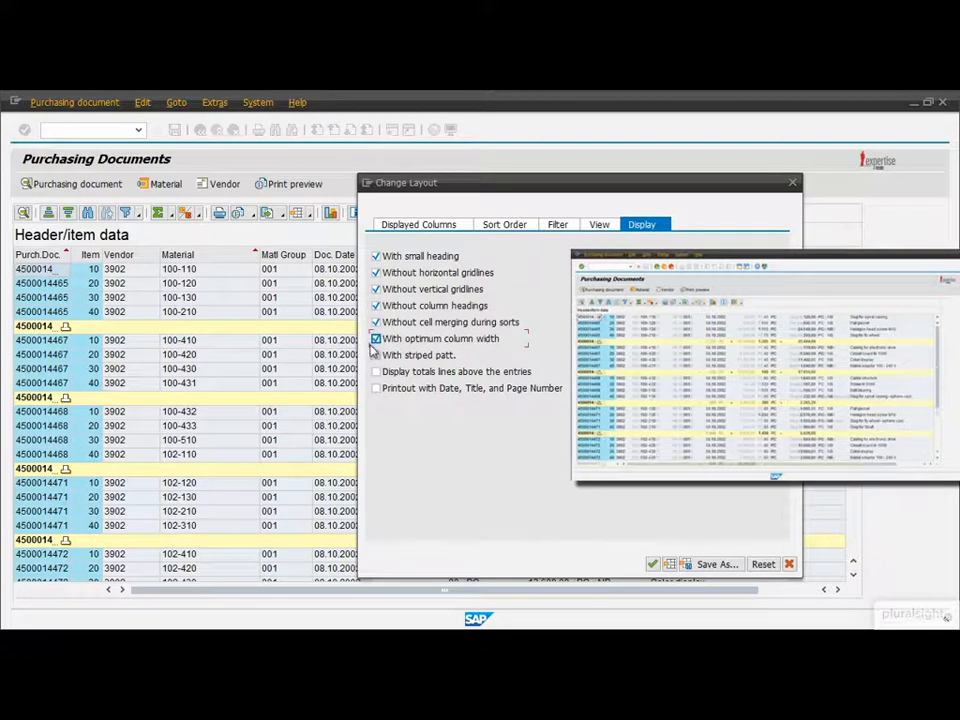
{"action": "left_click", "coordinate": [376, 355]}
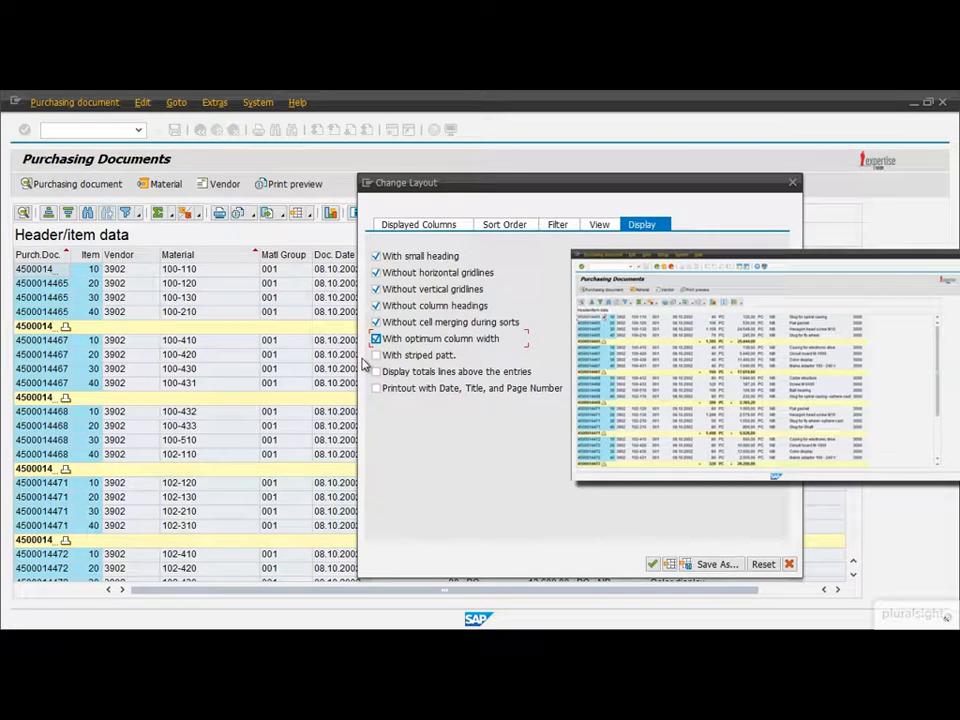
{"action": "left_click", "coordinate": [376, 355]}
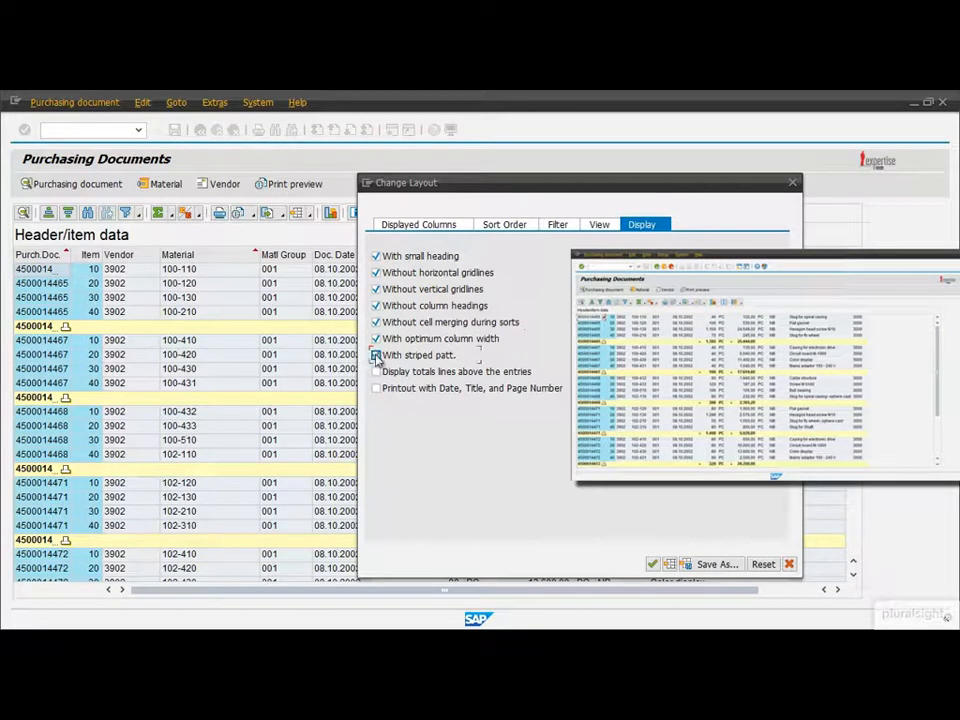
{"action": "left_click", "coordinate": [375, 355]}
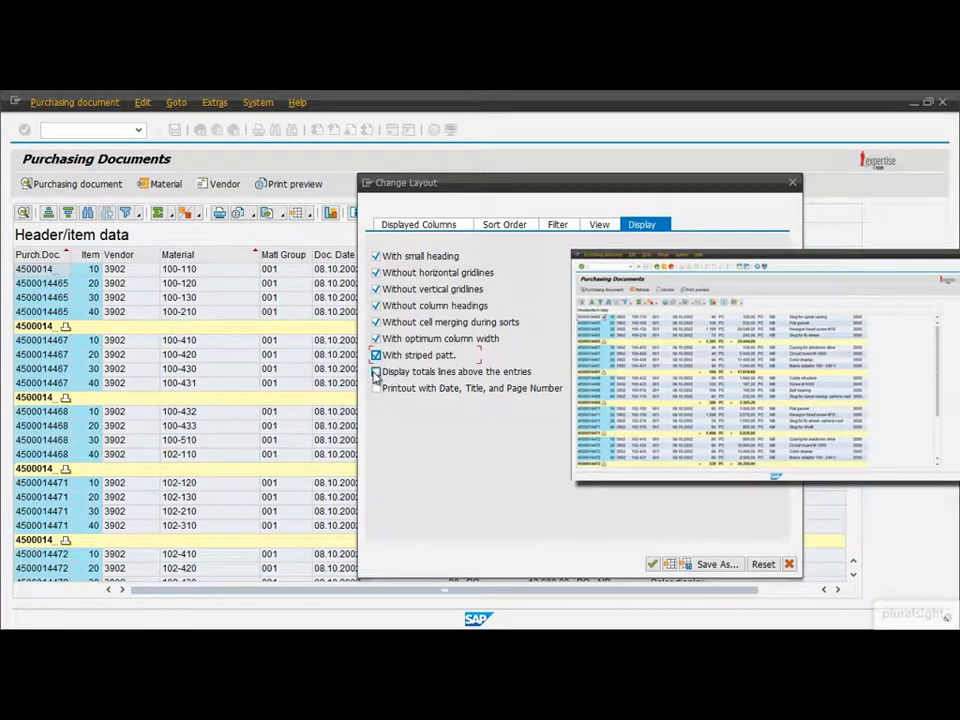
{"action": "left_click", "coordinate": [375, 371]}
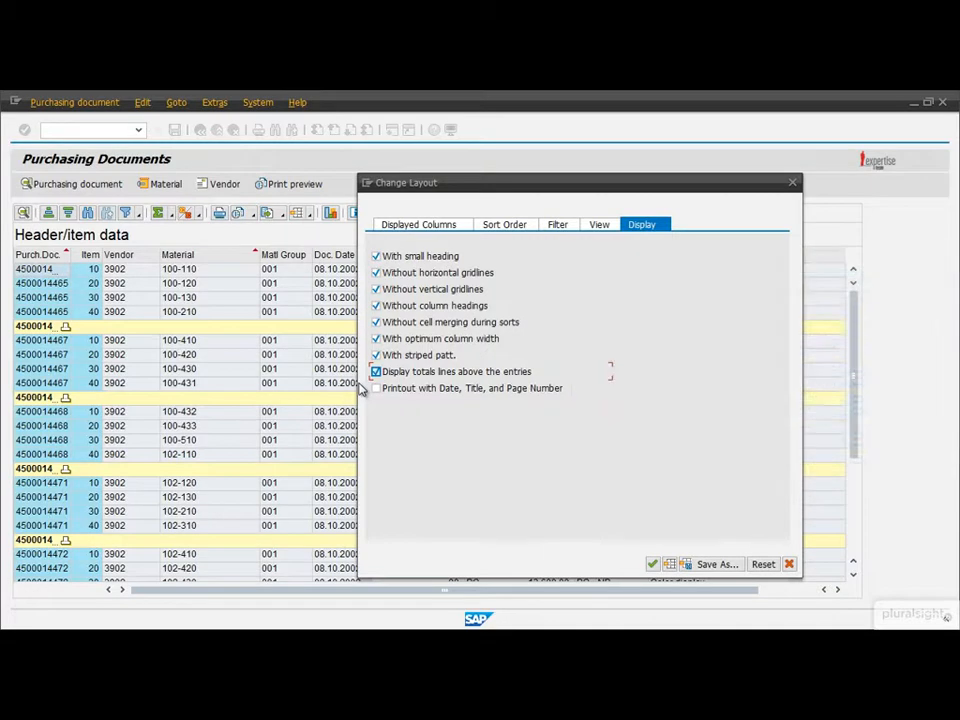
{"action": "left_click", "coordinate": [376, 371]}
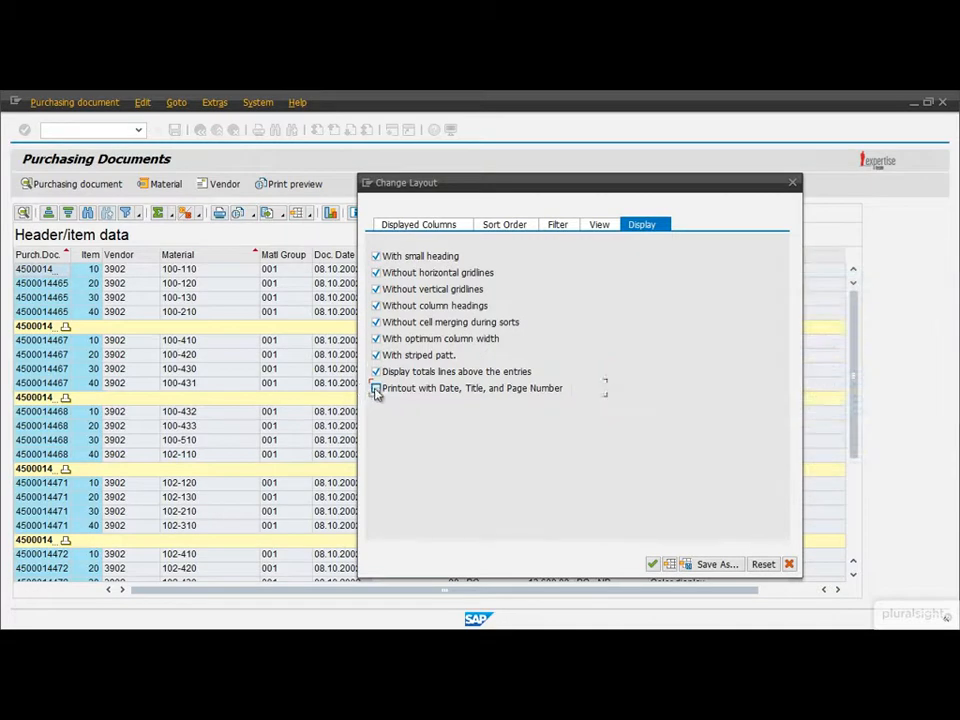
{"action": "left_click", "coordinate": [376, 388]}
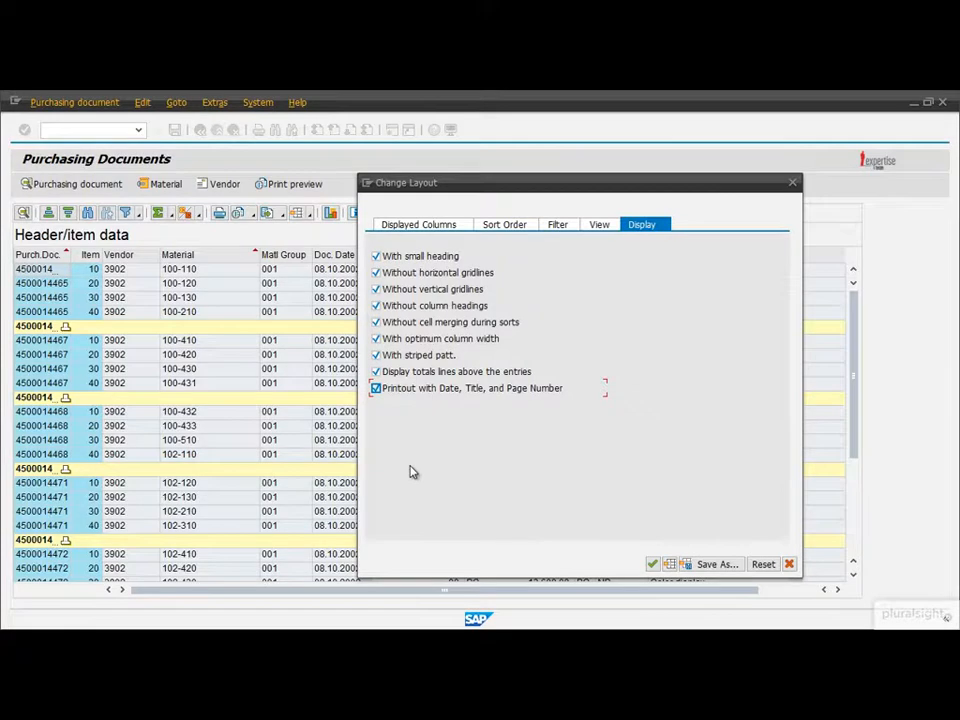
Apply the display settings, go back, and rerun the purchasing documents report
{"action": "left_click", "coordinate": [652, 564]}
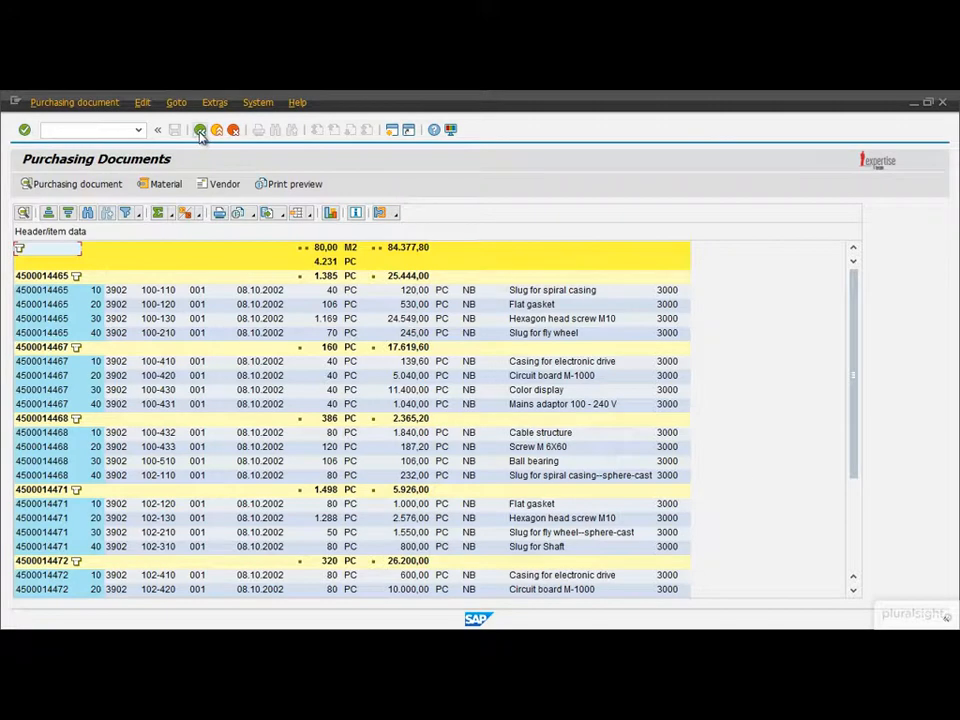
{"action": "left_click", "coordinate": [200, 130]}
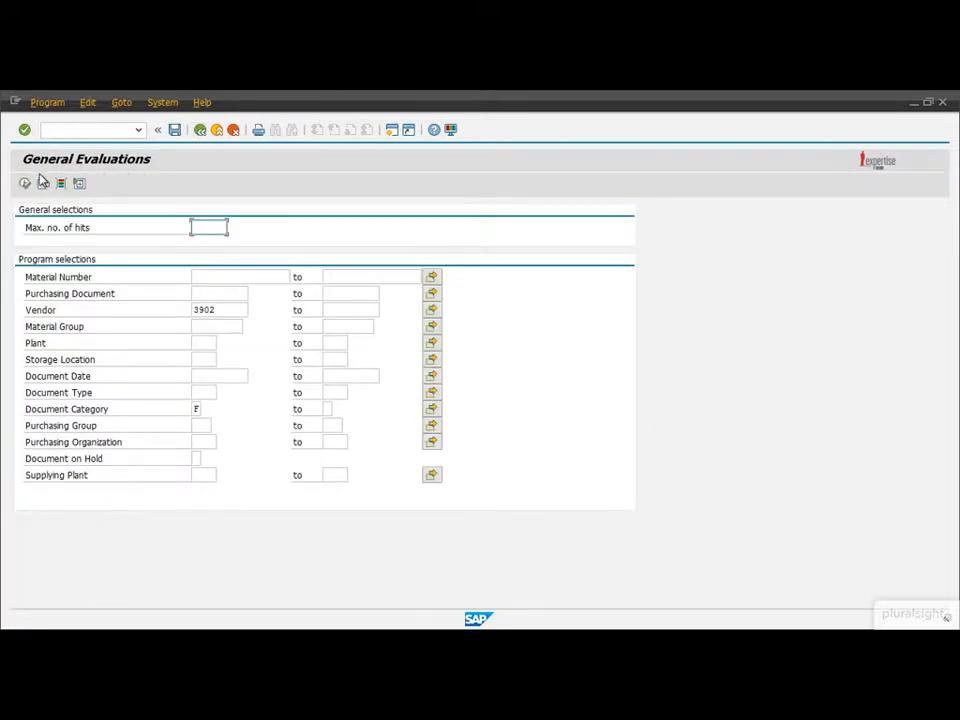
{"action": "left_click", "coordinate": [24, 129]}
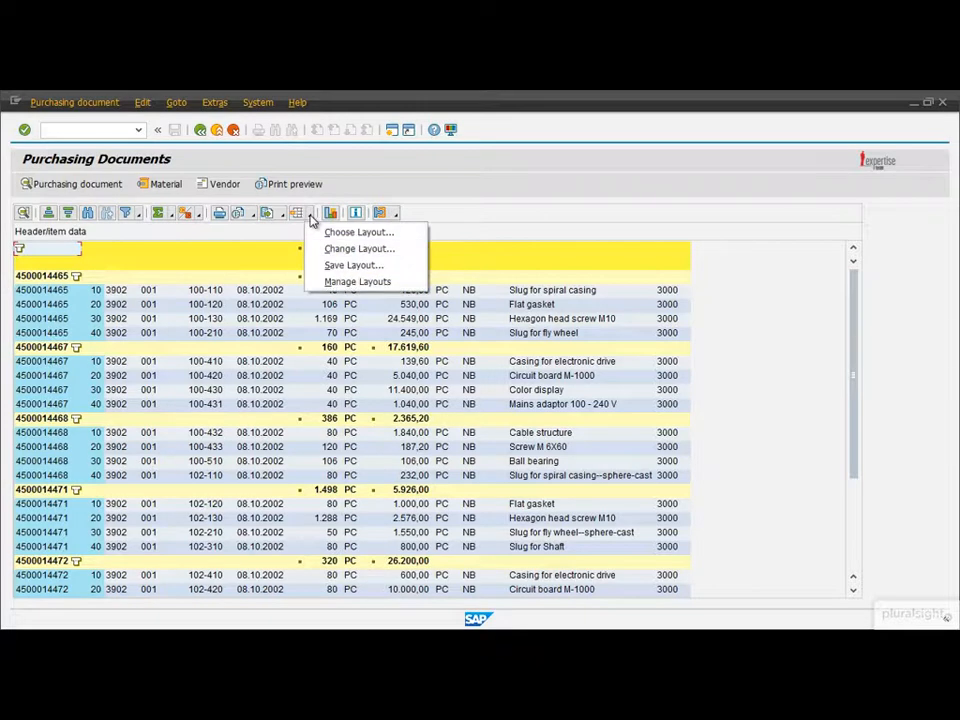
Prepare layout WEEKLY_REP 'Weekly report' as user-specific and default
{"action": "left_click", "coordinate": [353, 264]}
{"action": "type", "text": "Weekly report"}
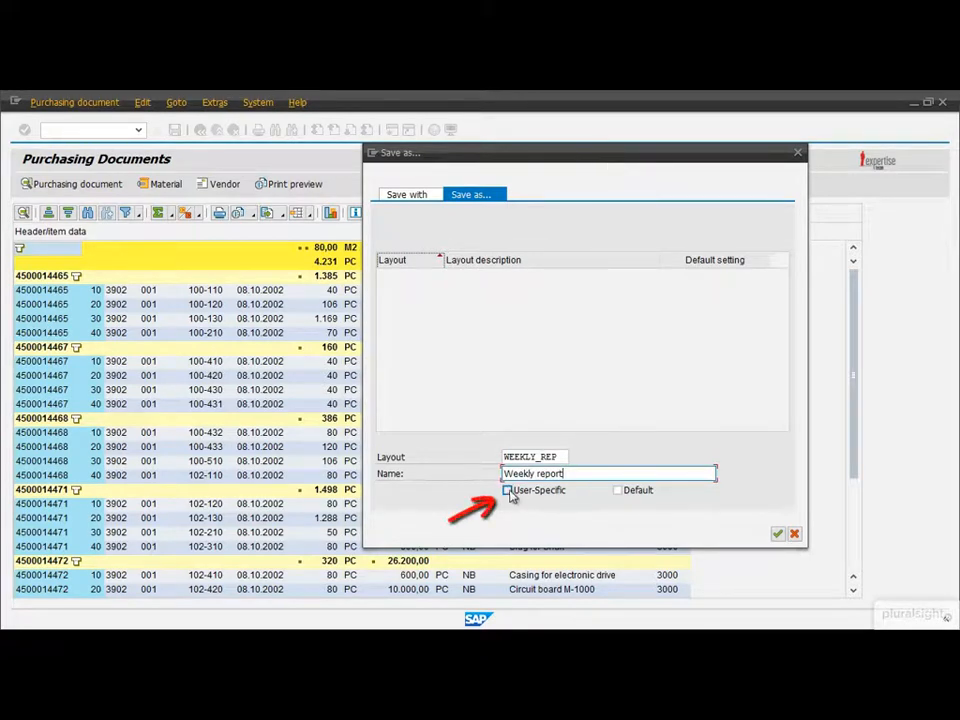
{"action": "left_click", "coordinate": [508, 490]}
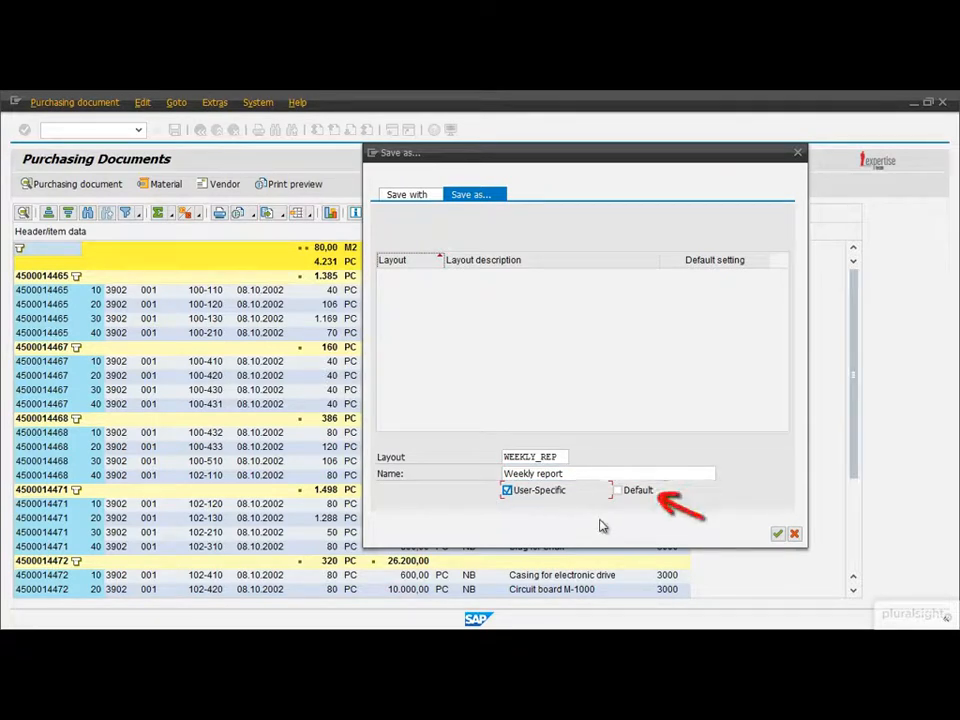
{"action": "left_click", "coordinate": [617, 490]}
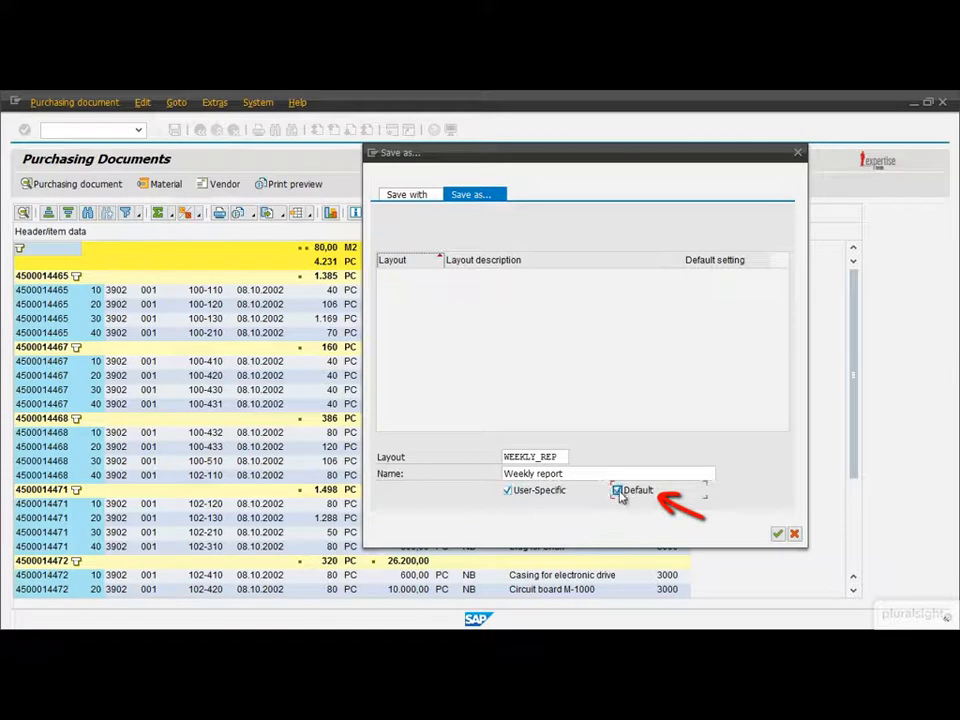
{"action": "left_click", "coordinate": [618, 490]}
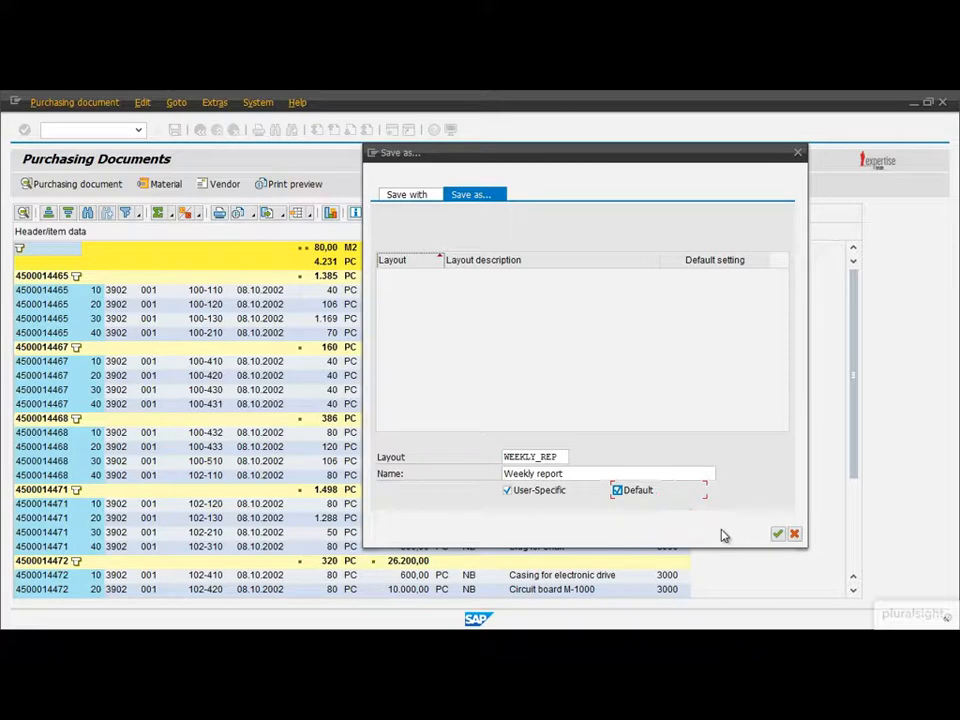
{"action": "mouse_move", "coordinate": [757, 545]}
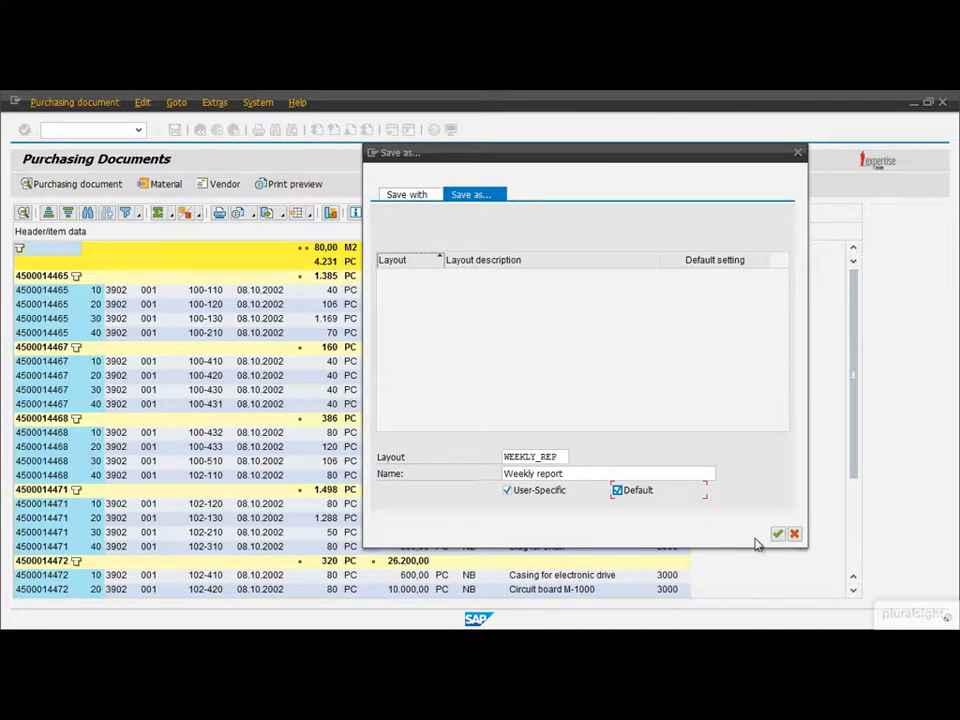
Confirm saving WEEKLY_REP and return to the General Evaluations selection screen
{"action": "left_click", "coordinate": [778, 533]}
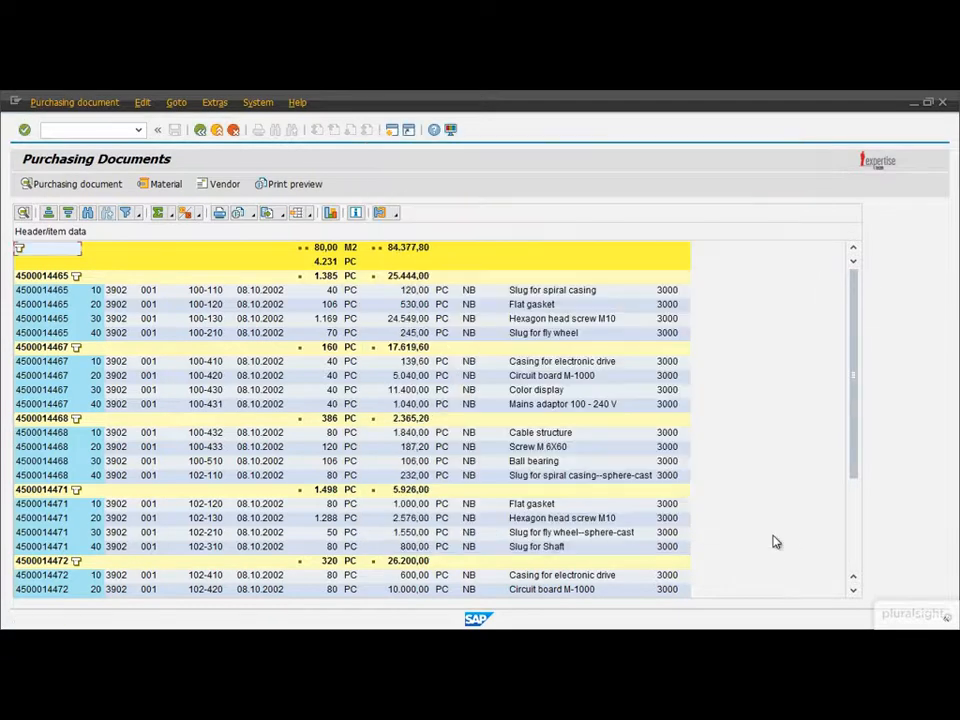
{"action": "left_click", "coordinate": [174, 130]}
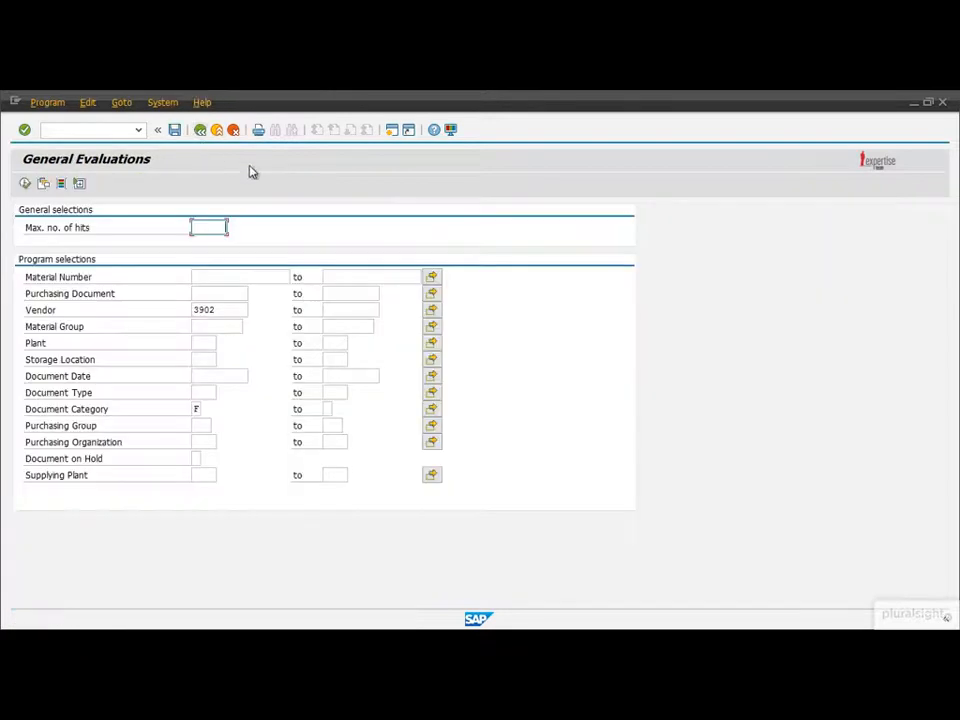
{"action": "mouse_move", "coordinate": [52, 205]}
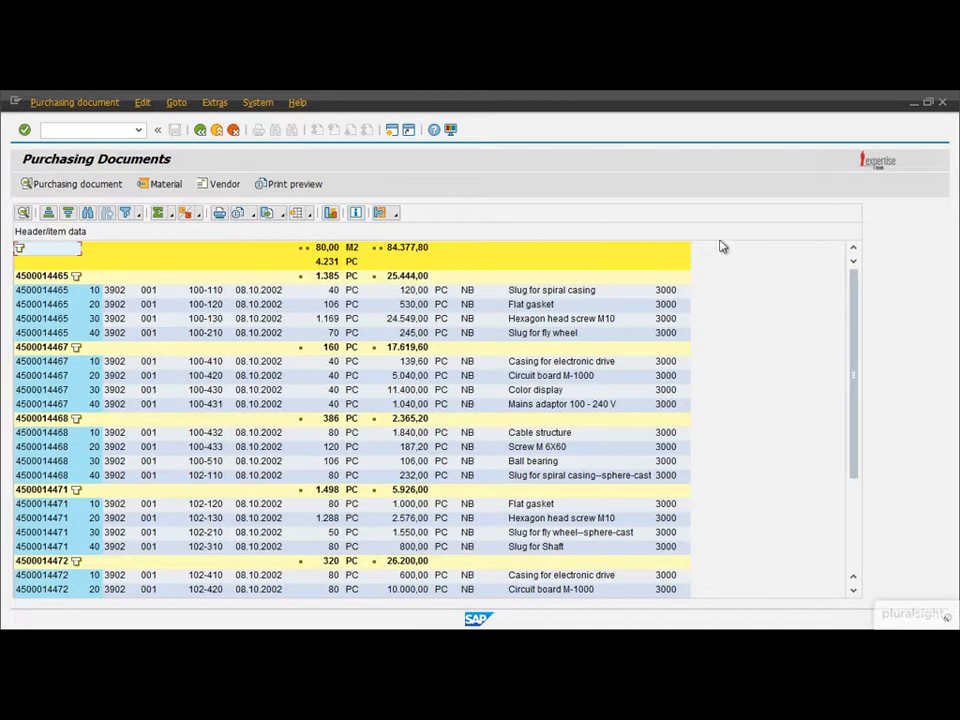
{"action": "mouse_move", "coordinate": [806, 338]}
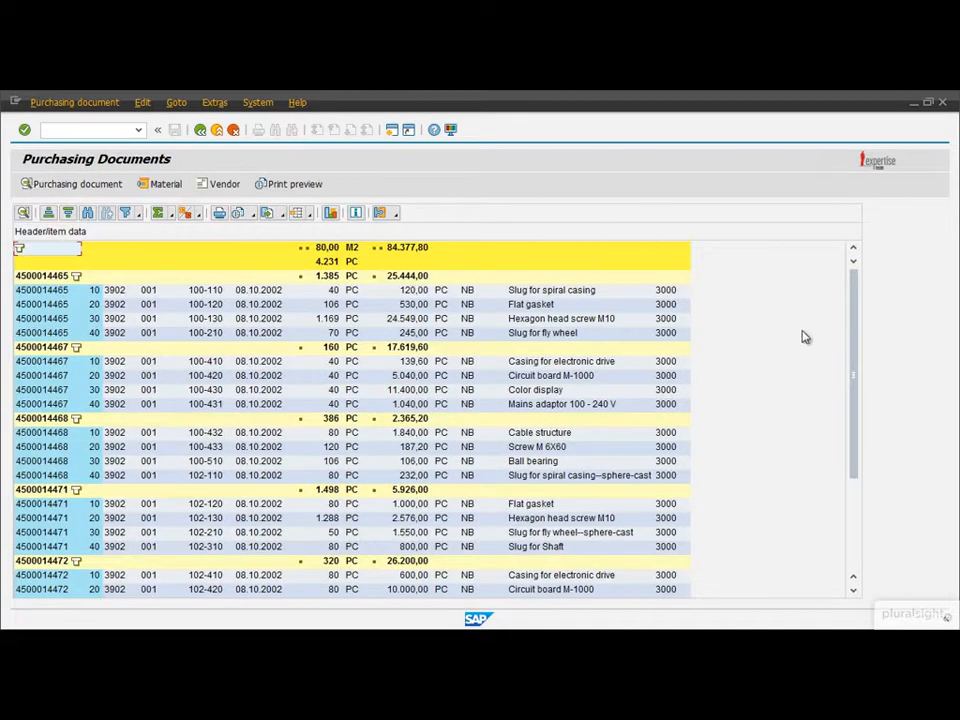